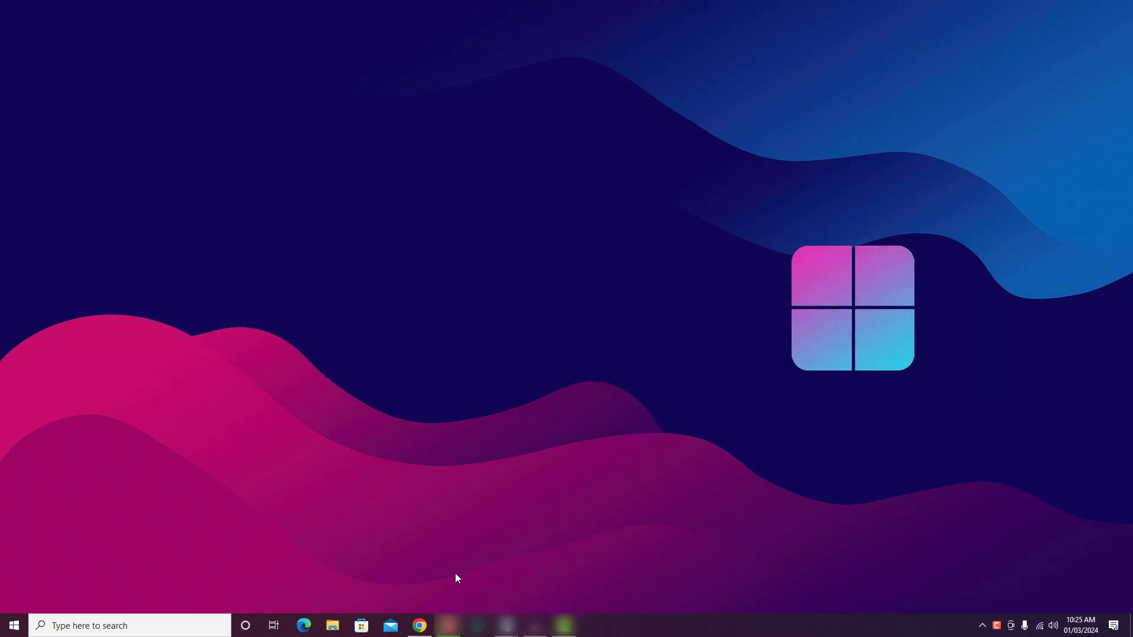
Step: Launch the web browser and land on the Canva home page
left_click(419, 626)
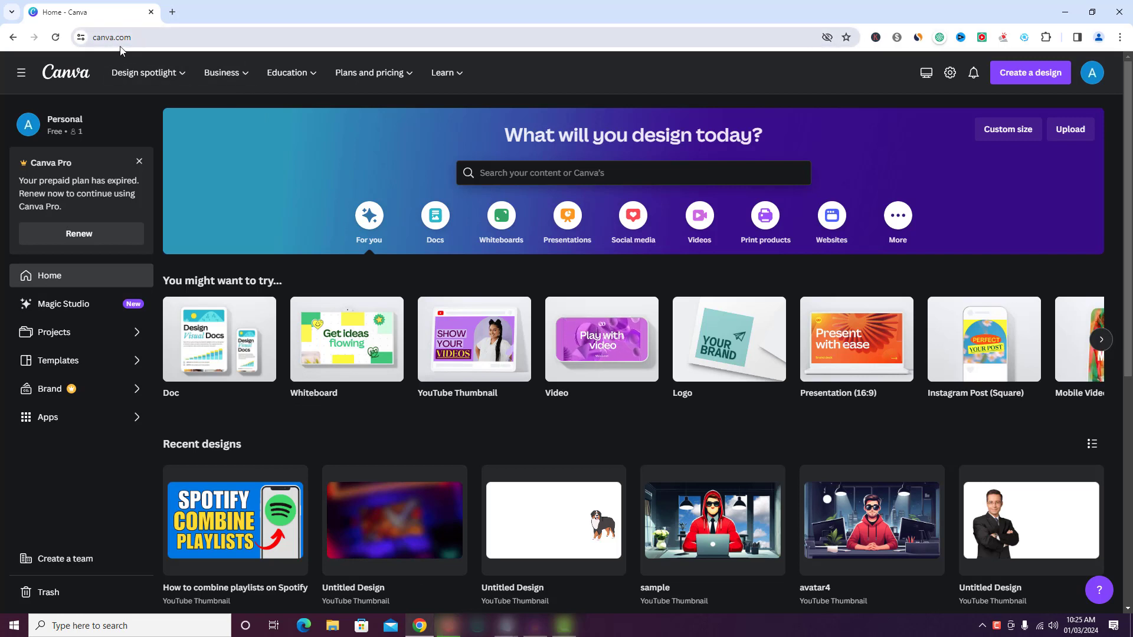
mouse_move(687, 81)
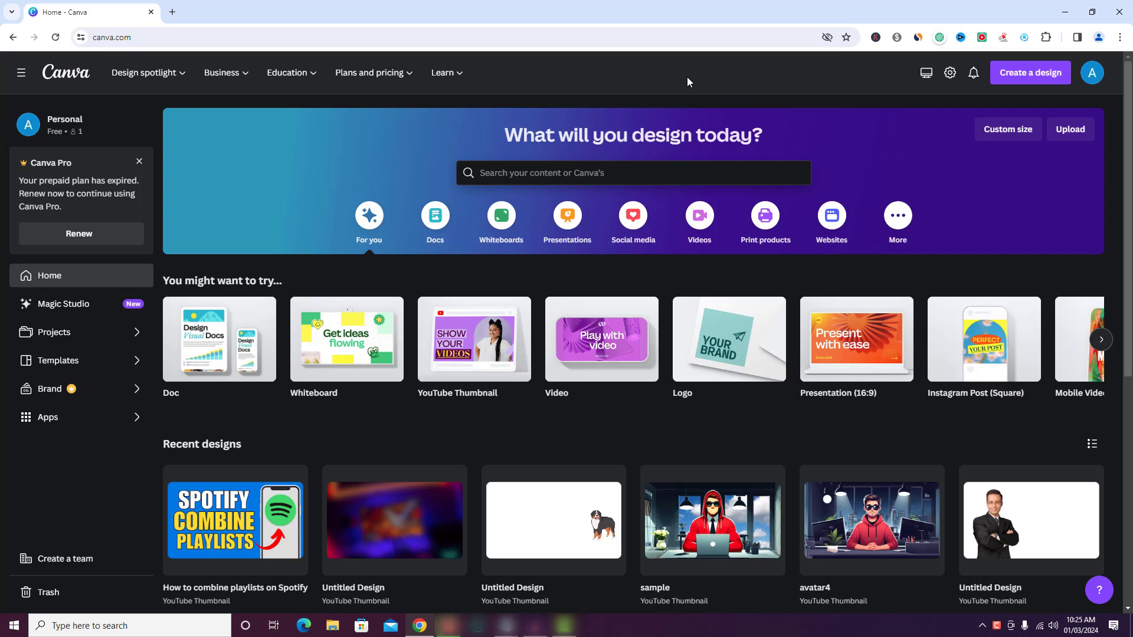
mouse_move(475, 339)
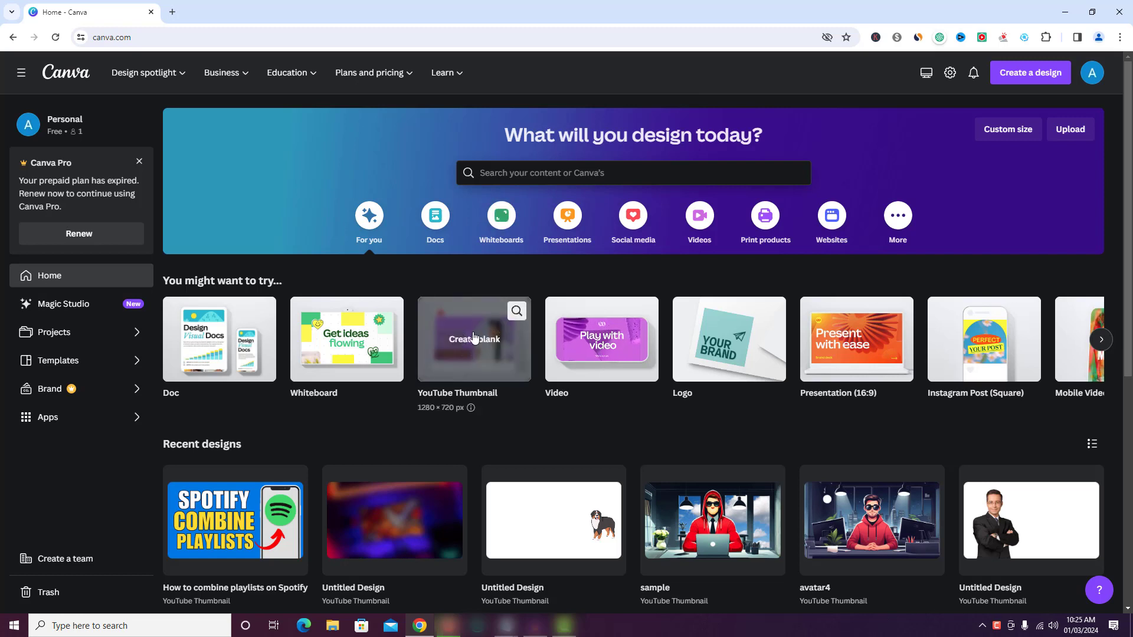
Step: Create a blank YouTube Thumbnail design in the Canva editor
left_click(473, 340)
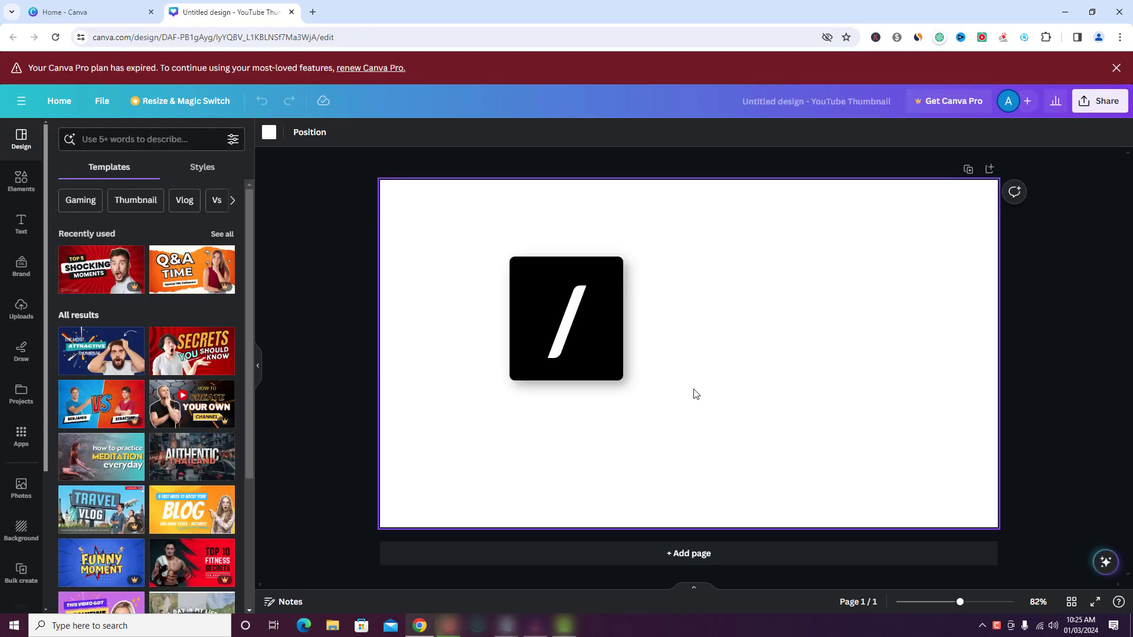
key("Delete")
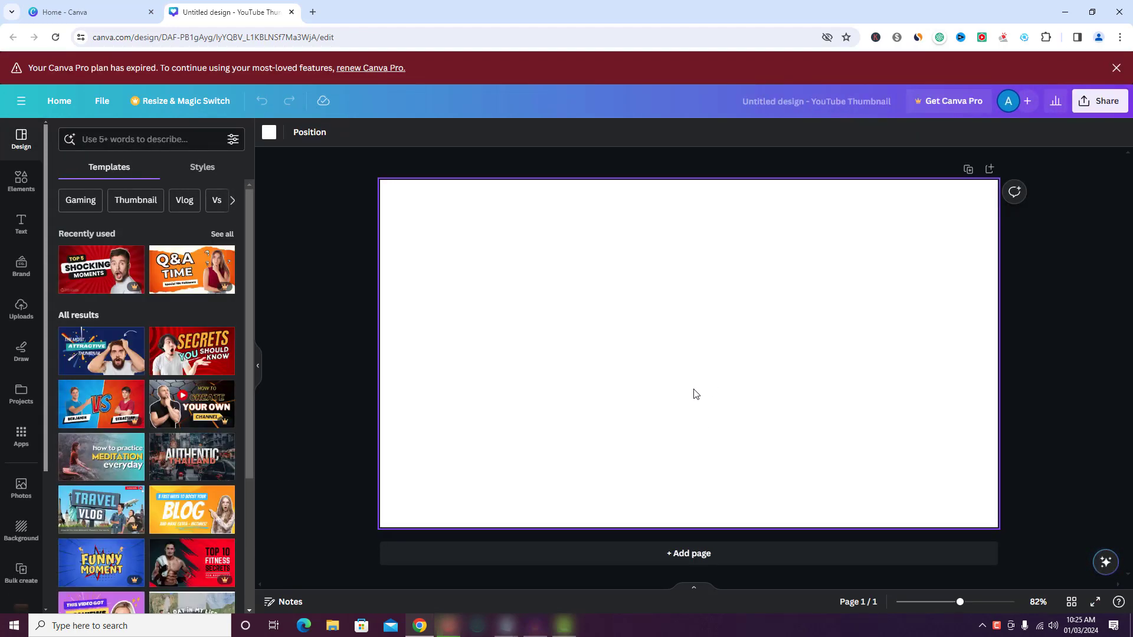
Step: Search the quick actions for 'table' to surface the Add table action
left_click(1105, 563)
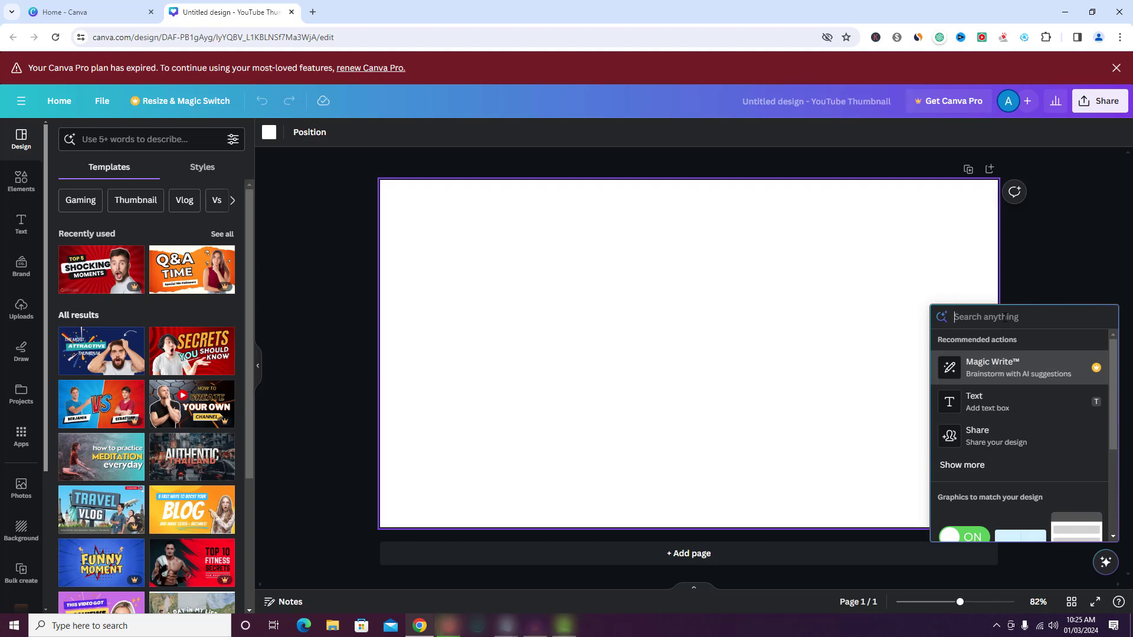
type("table")
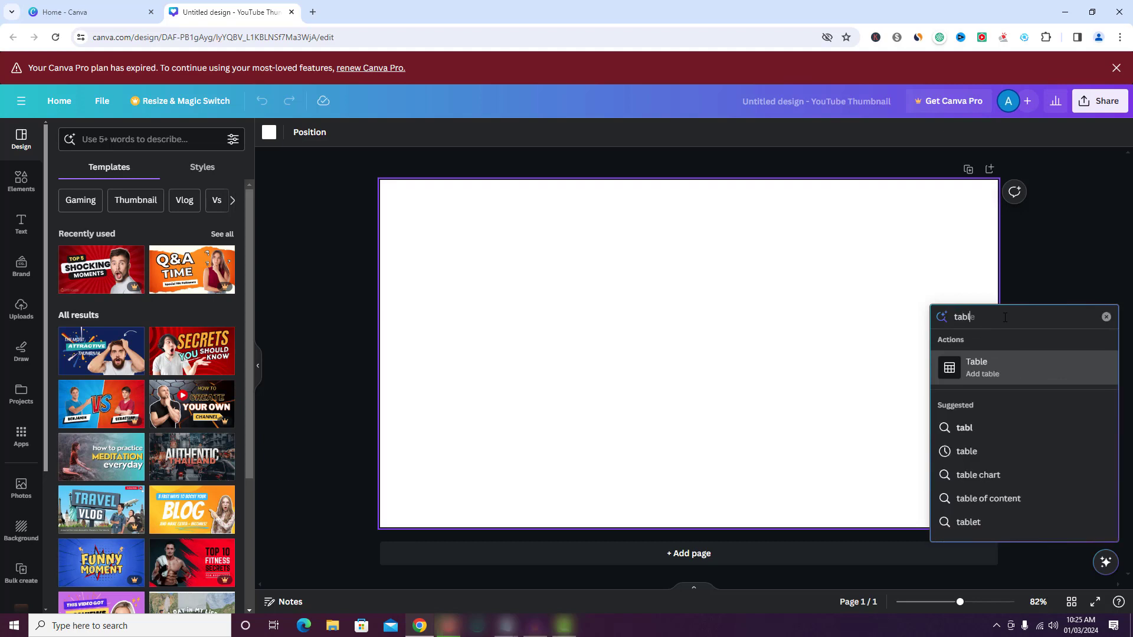
type("e")
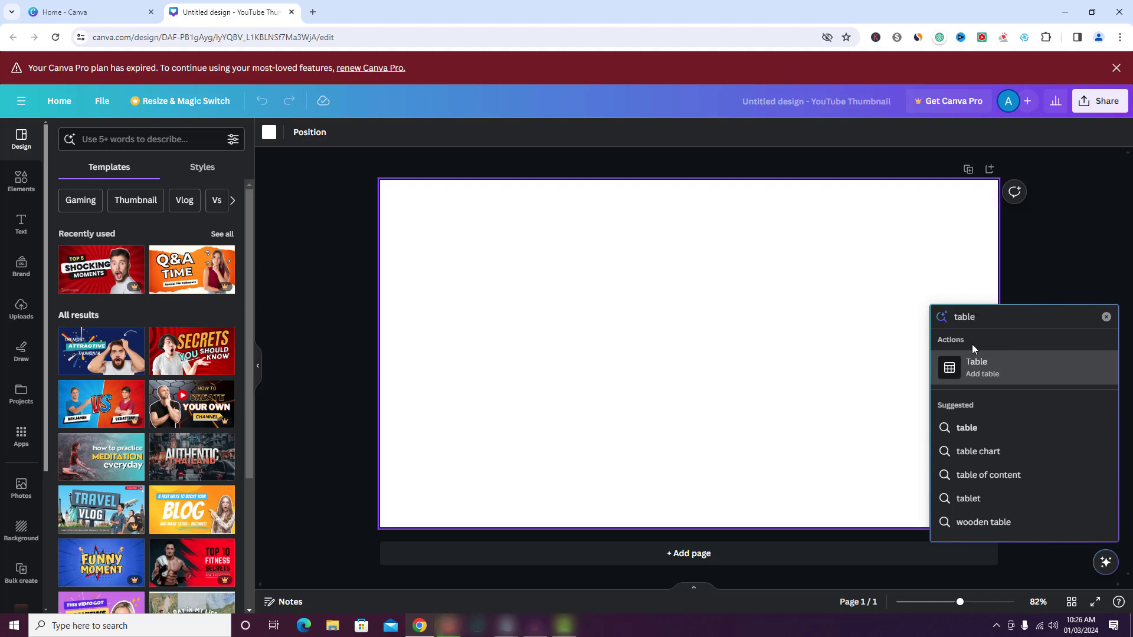
mouse_move(977, 381)
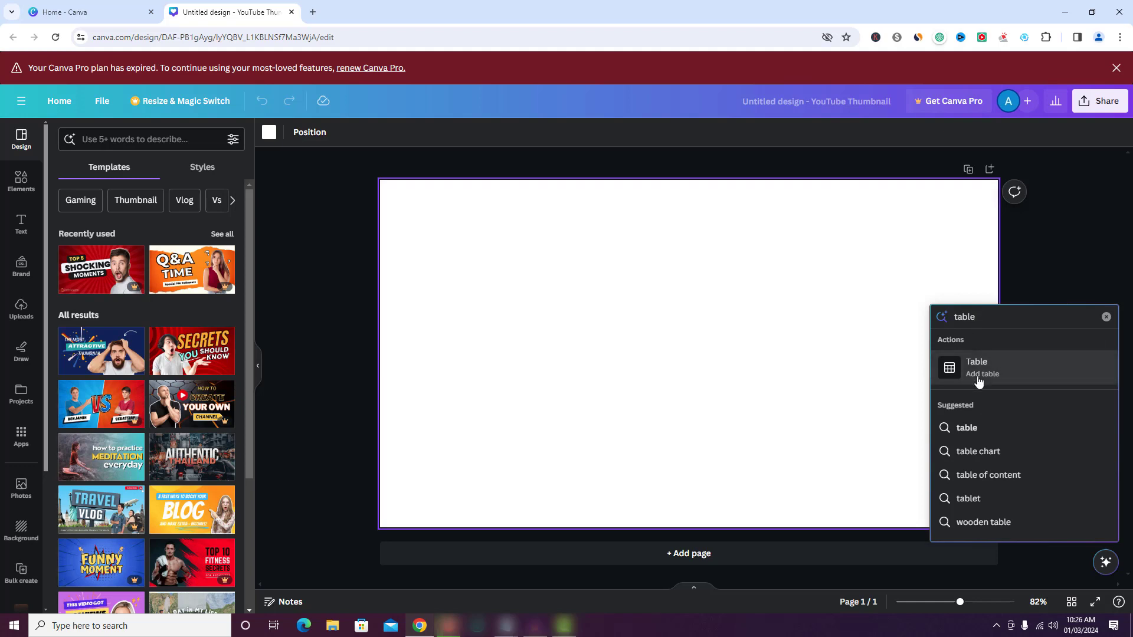
Step: Choose the Table action to show the table-size grid
left_click(976, 367)
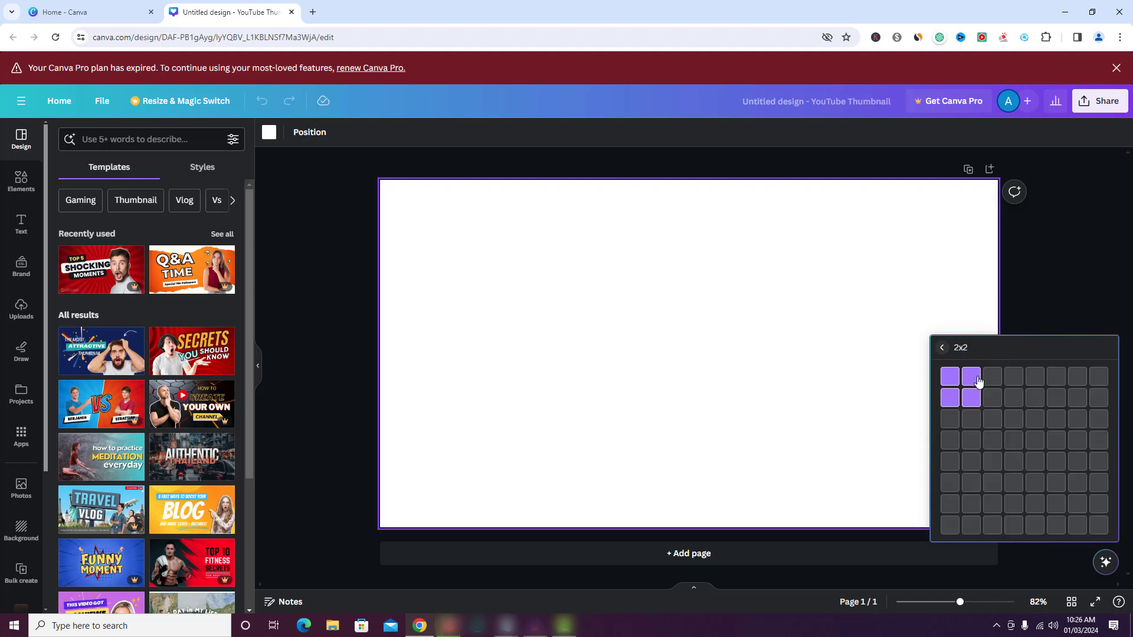
mouse_move(993, 419)
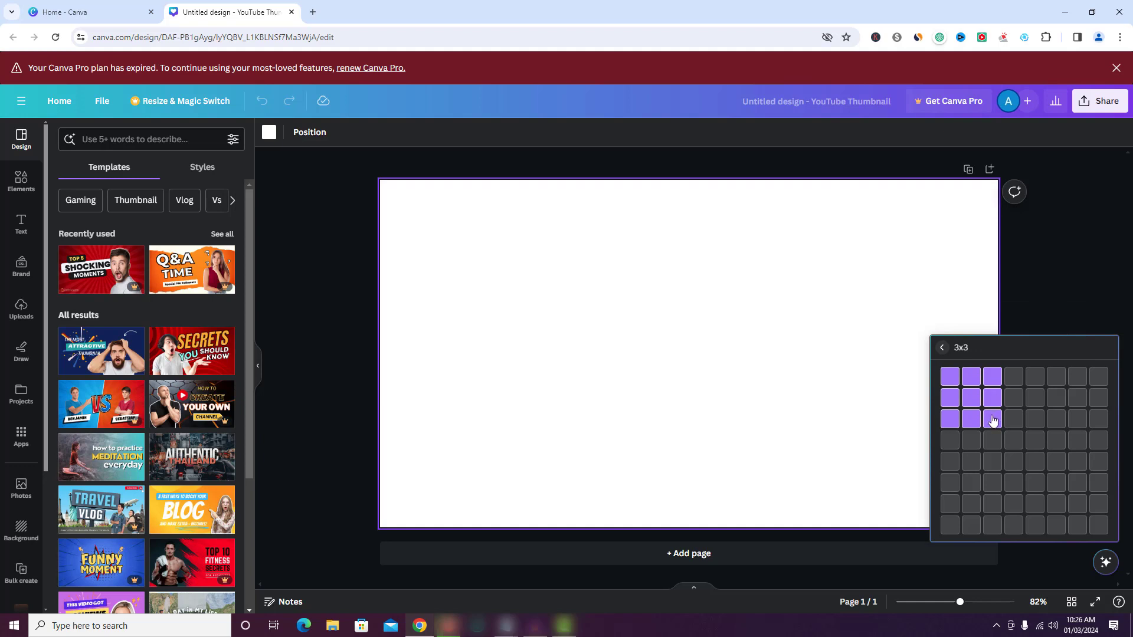
mouse_move(990, 425)
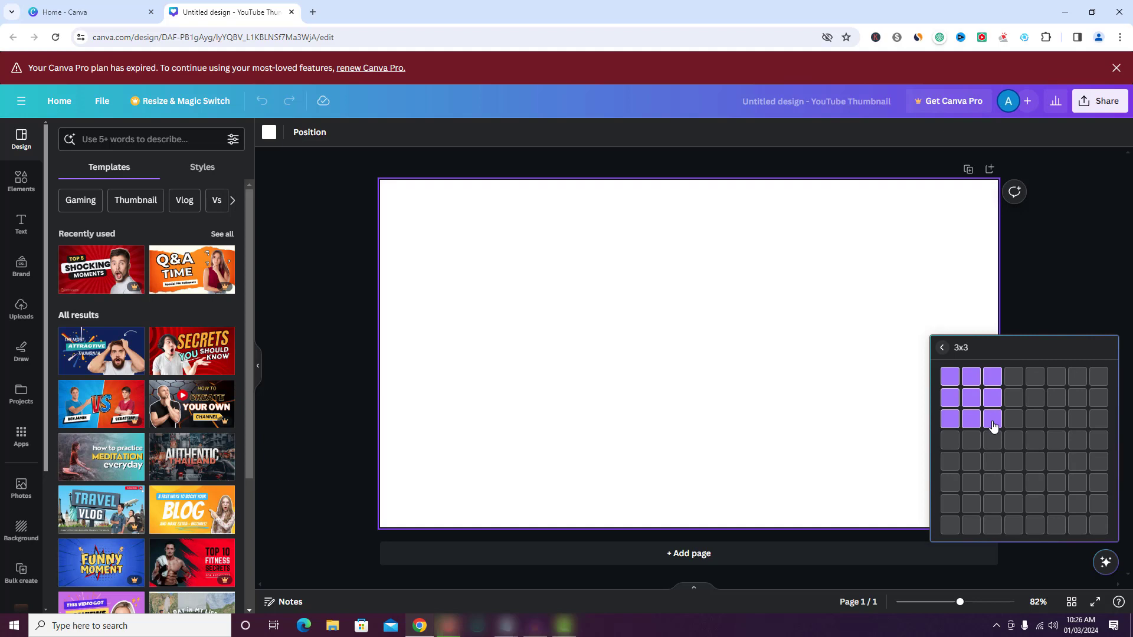
Step: Insert a 3x3 table onto the thumbnail canvas and select it
left_click(993, 419)
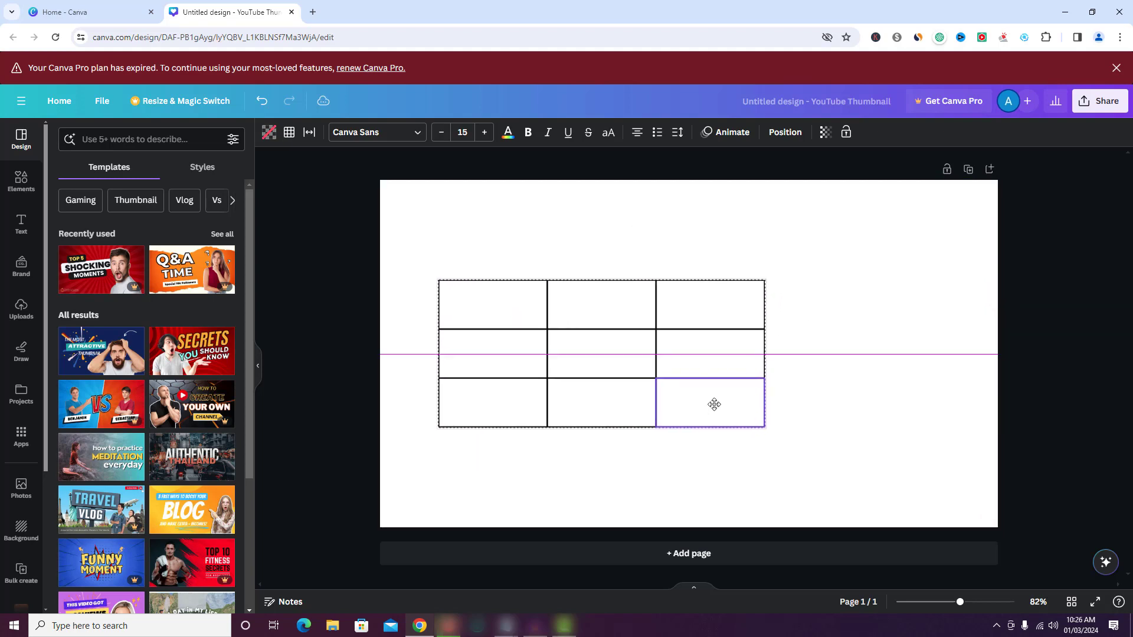
left_click(492, 354)
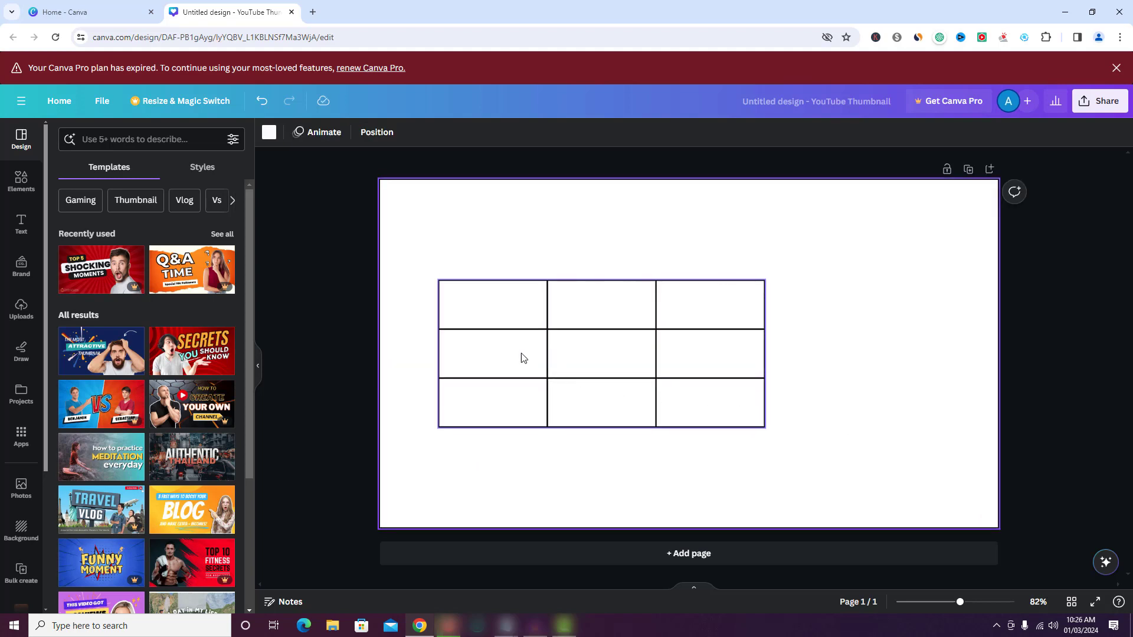
Step: Enter the headers name, id and location across the table's top row
left_click(492, 305)
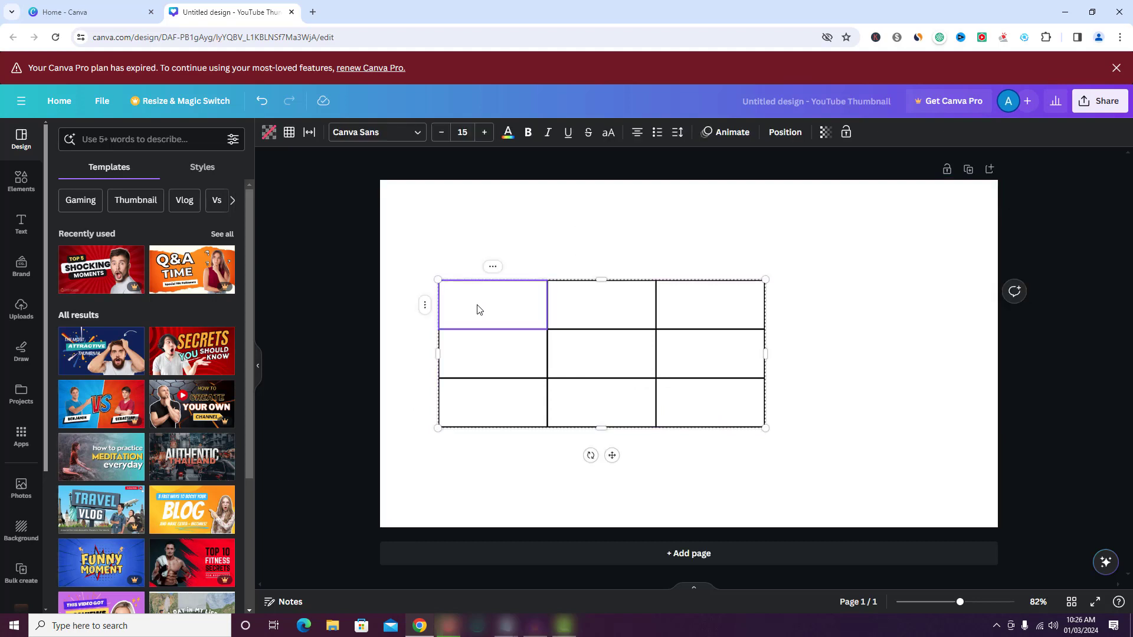
type("name")
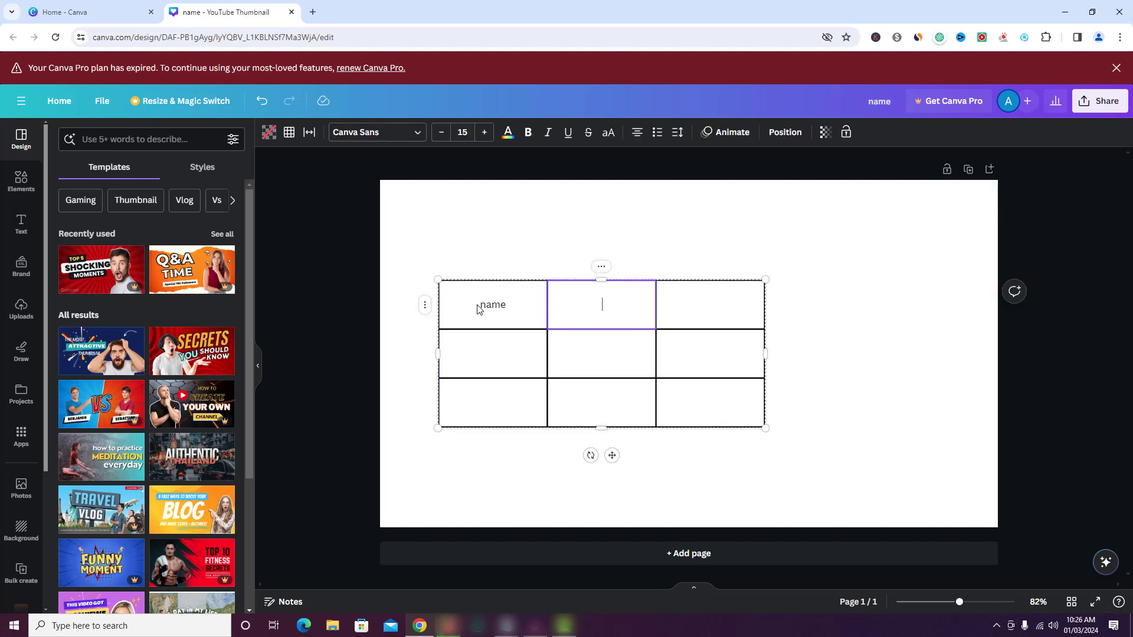
type("id")
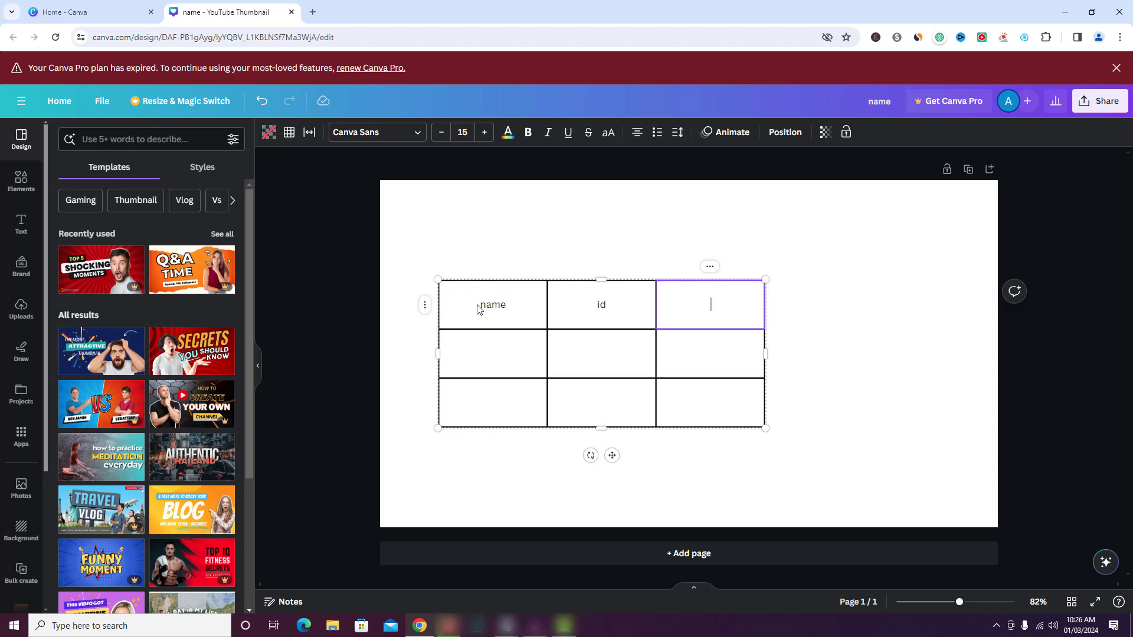
type("locat")
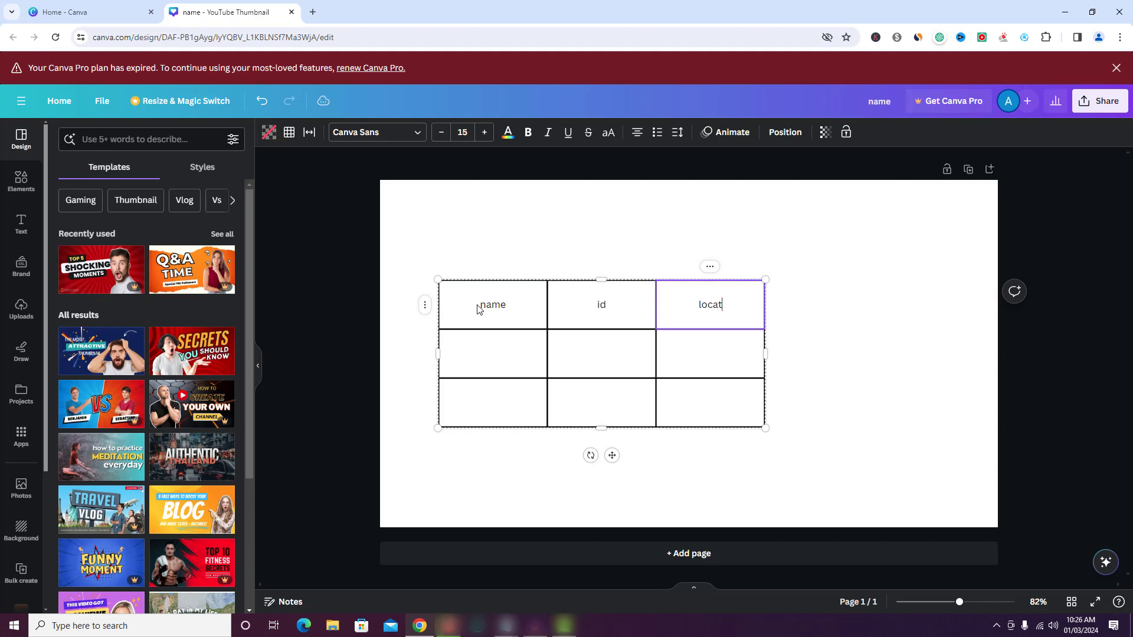
type("ion")
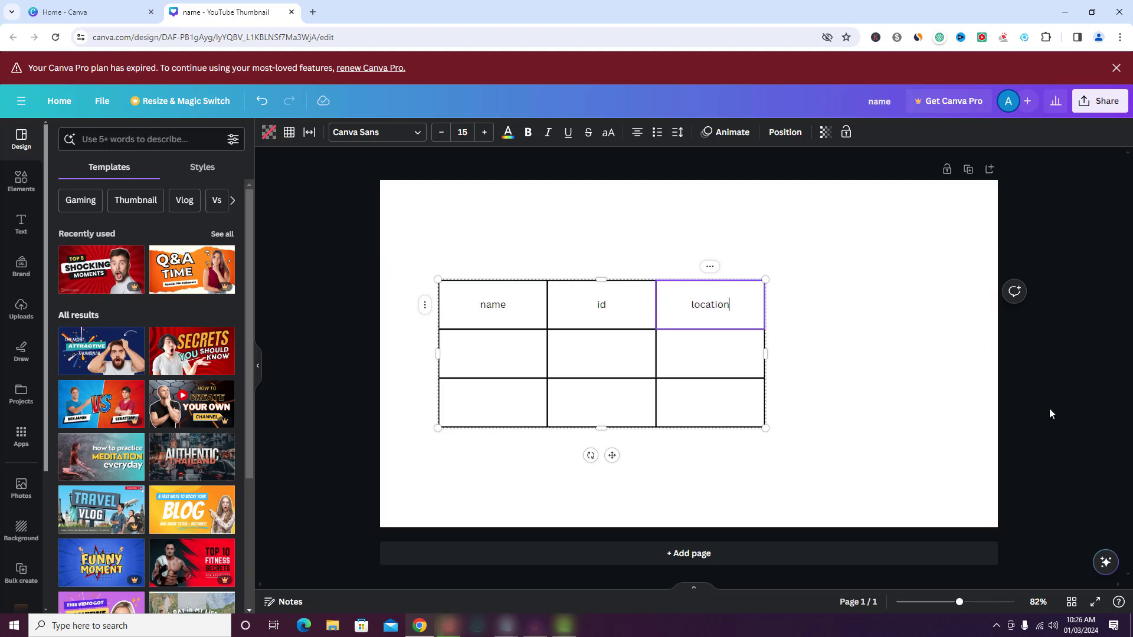